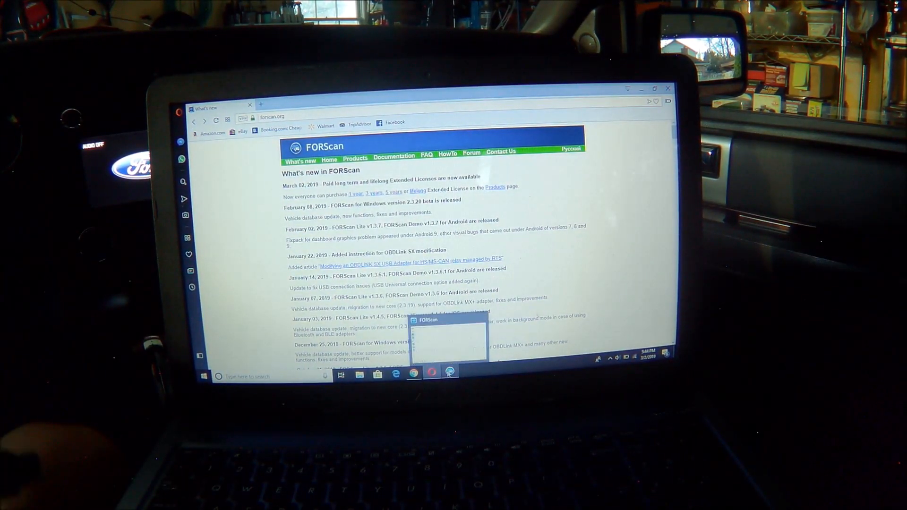
Step: Switch from Opera to the FORScan window showing its start-up conditions warning
click(449, 375)
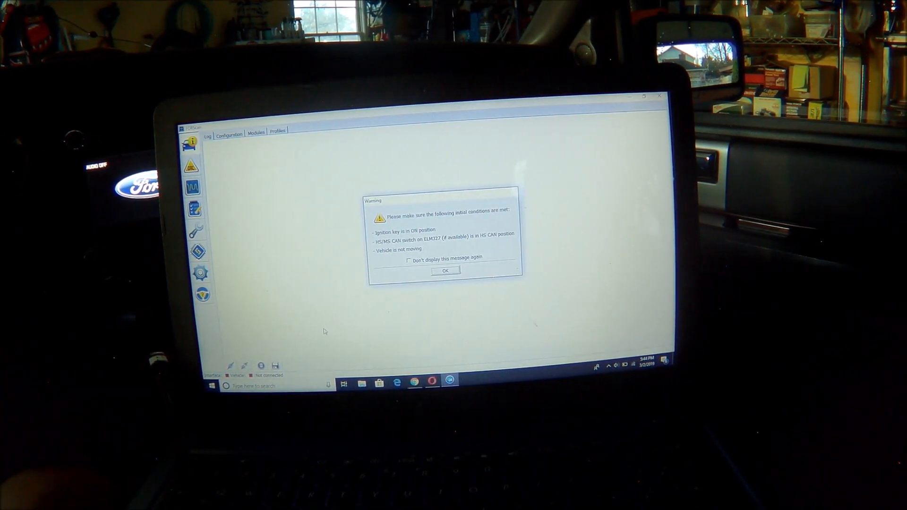
Step: Confirm the warning, connect to the Expedition, and answer Yes to having an HS/MS CAN switch
click(445, 270)
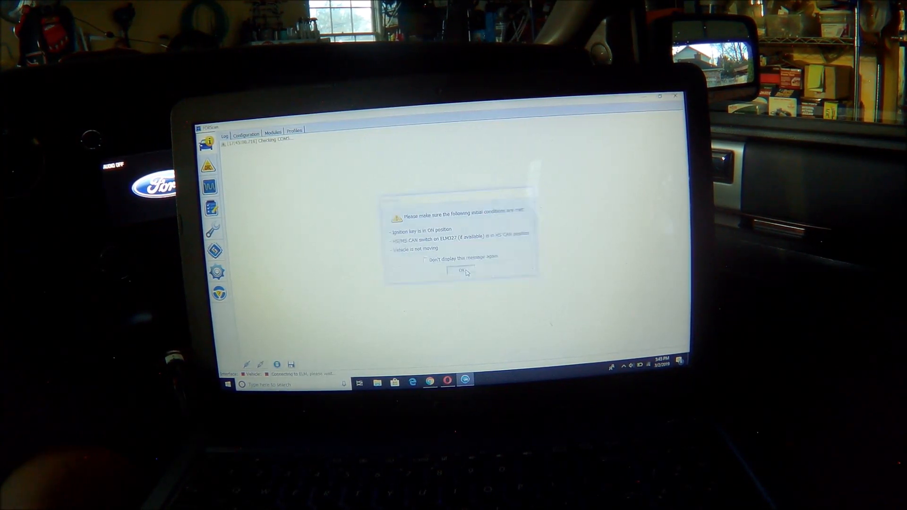
click(459, 271)
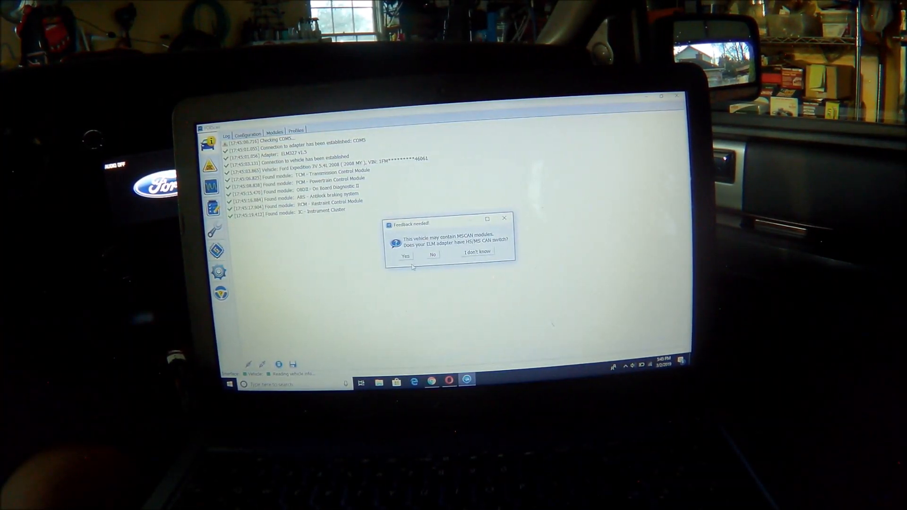
click(406, 256)
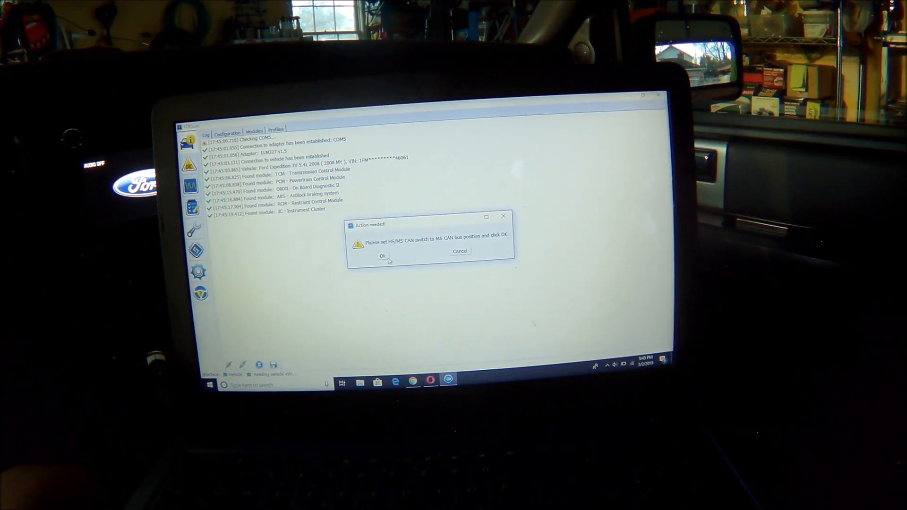
Step: Confirm the switch is on MS CAN and save a profile for this vehicle
click(380, 256)
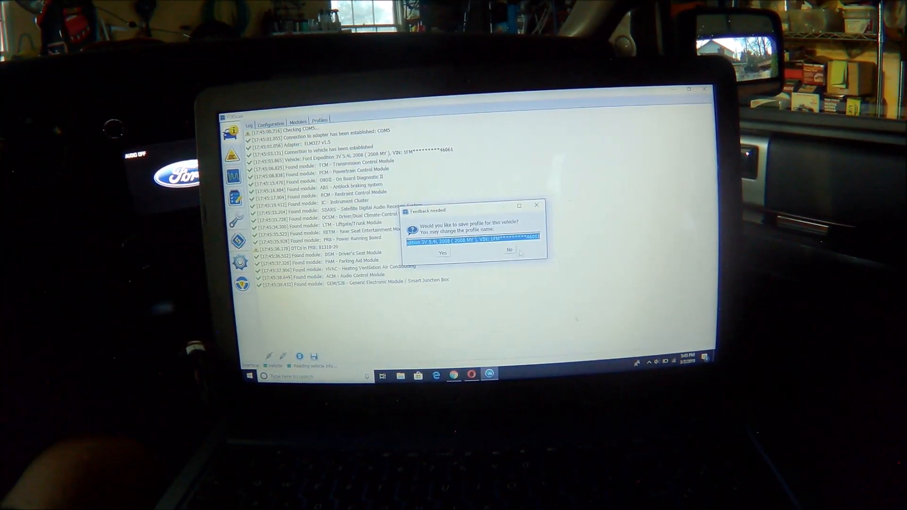
click(508, 250)
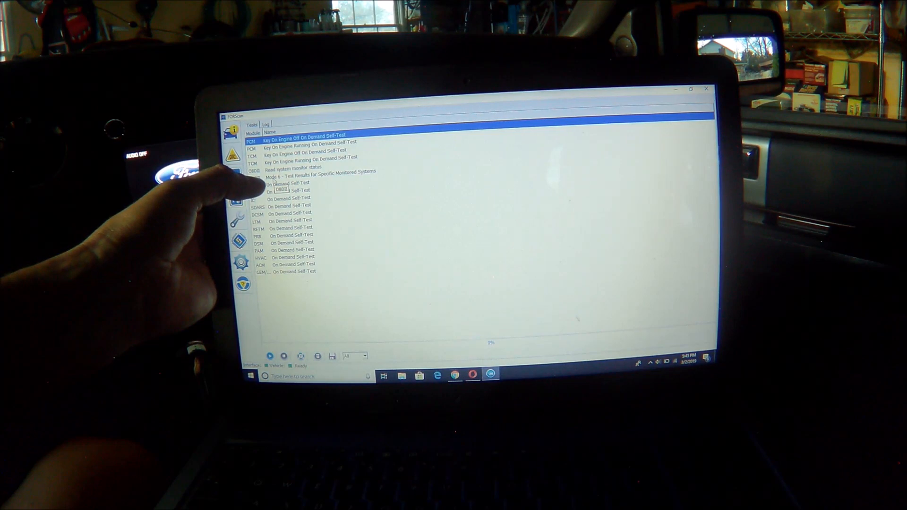
Step: Select OBDII Mode 6 Test Results and confirm the switch is back on HS CAN
click(318, 171)
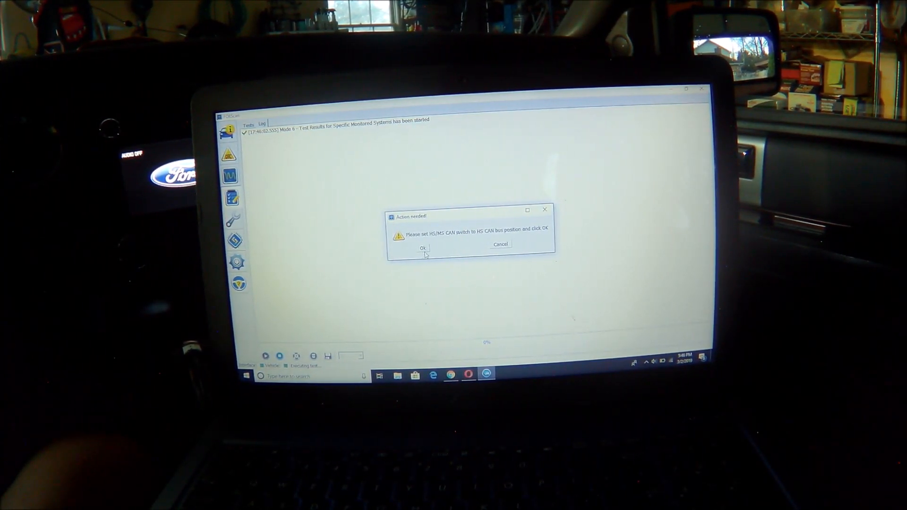
click(422, 247)
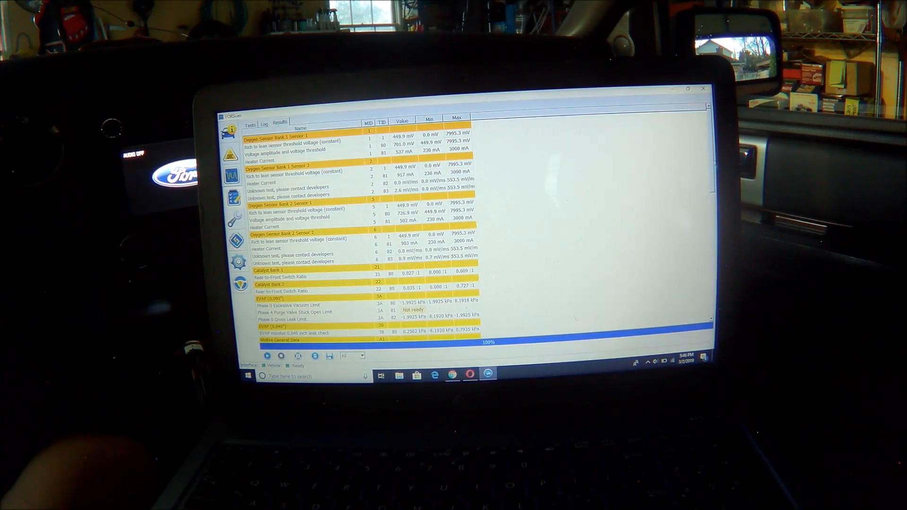
scroll(down, 3)
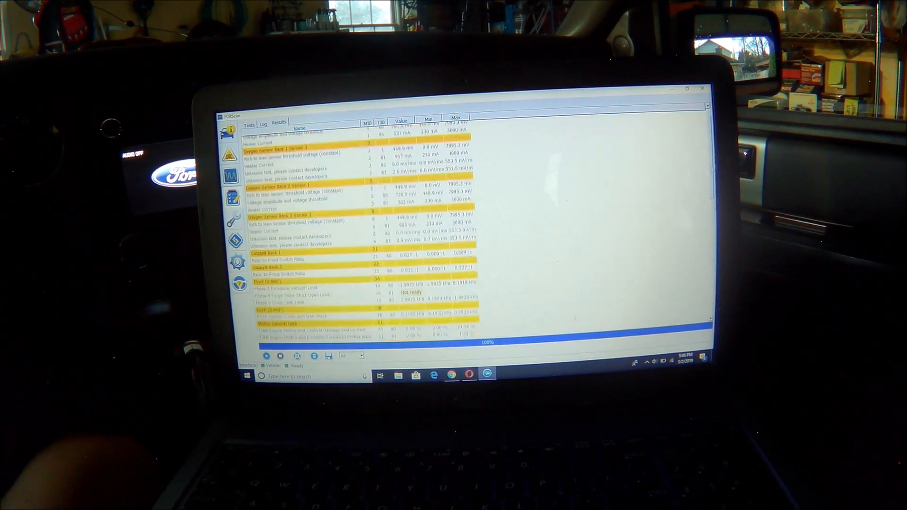
scroll(down, 3)
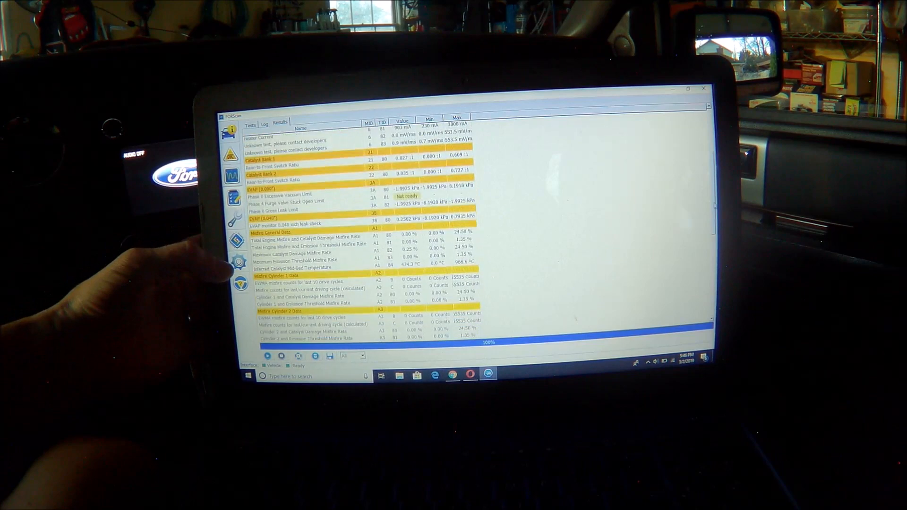
scroll(down, 3)
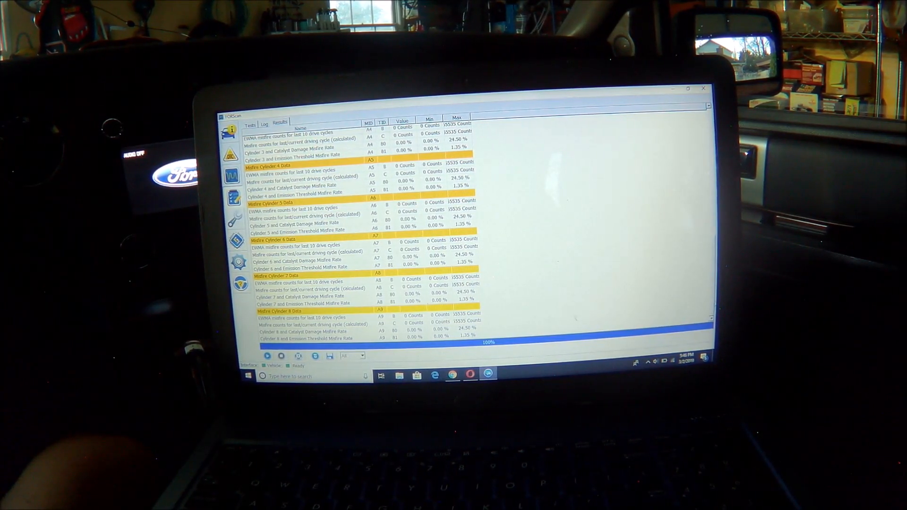
scroll(up, 3)
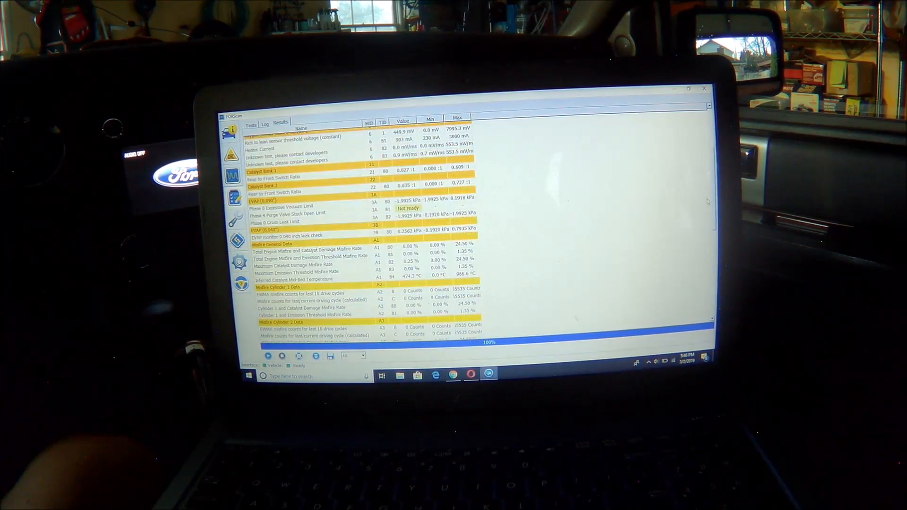
scroll(up, 3)
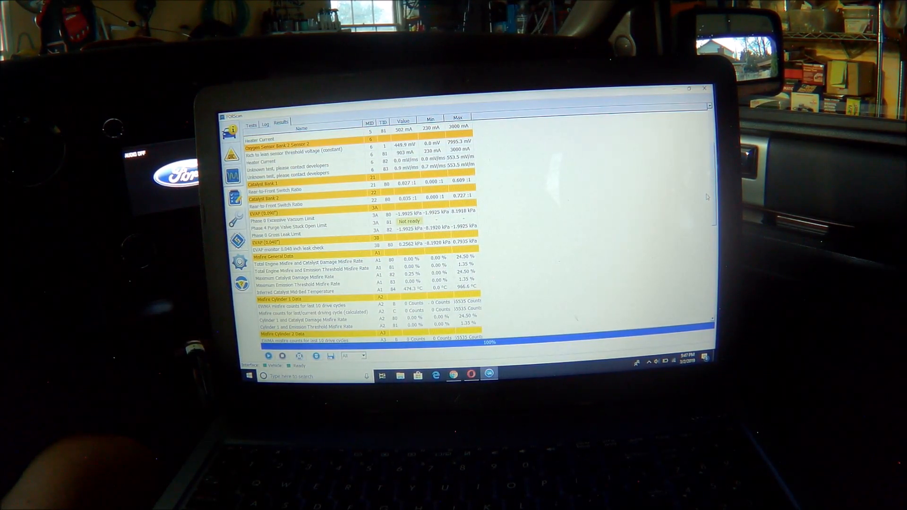
scroll(down, 3)
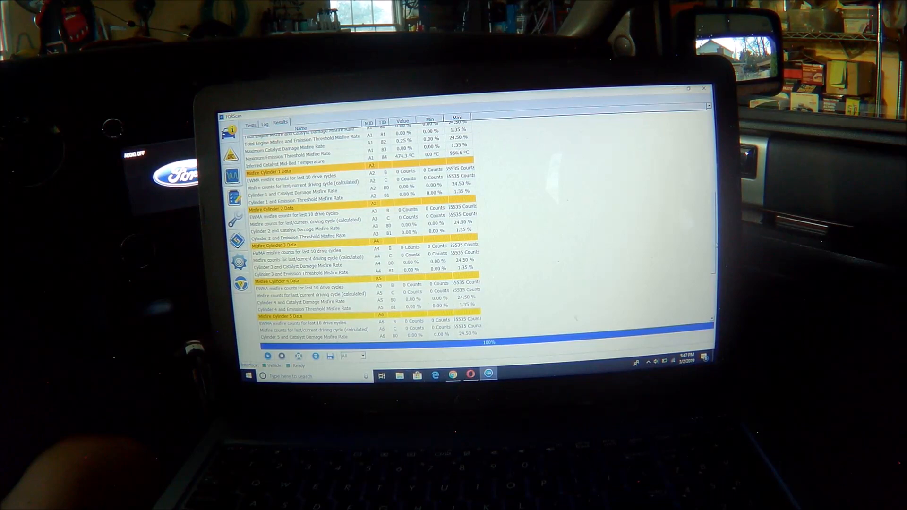
scroll(down, 3)
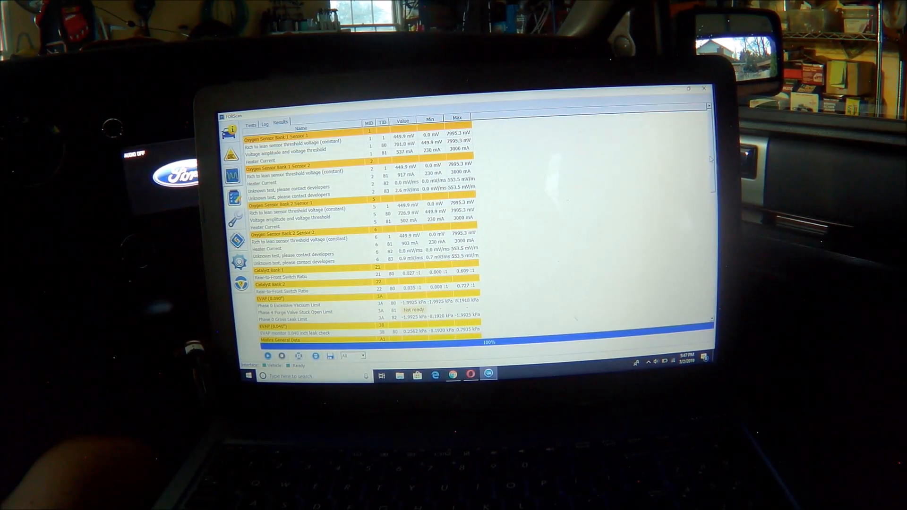
scroll(down, 3)
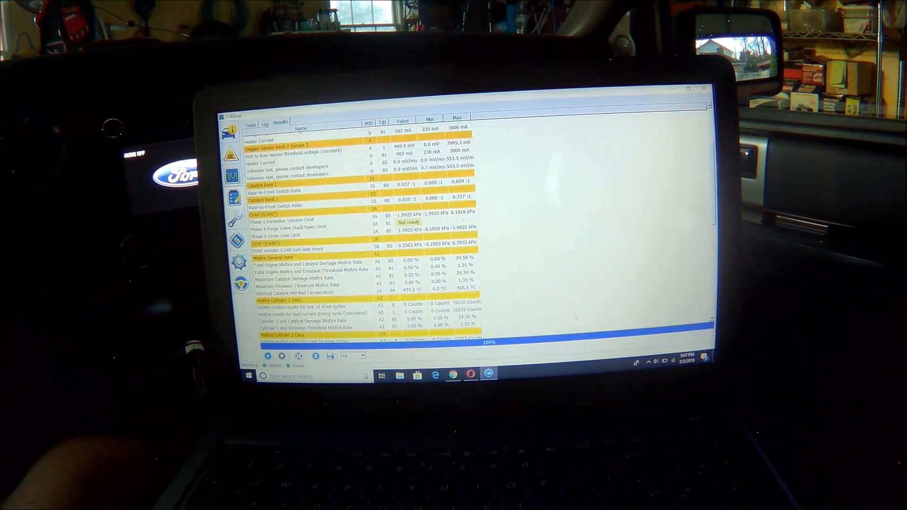
scroll(down, 3)
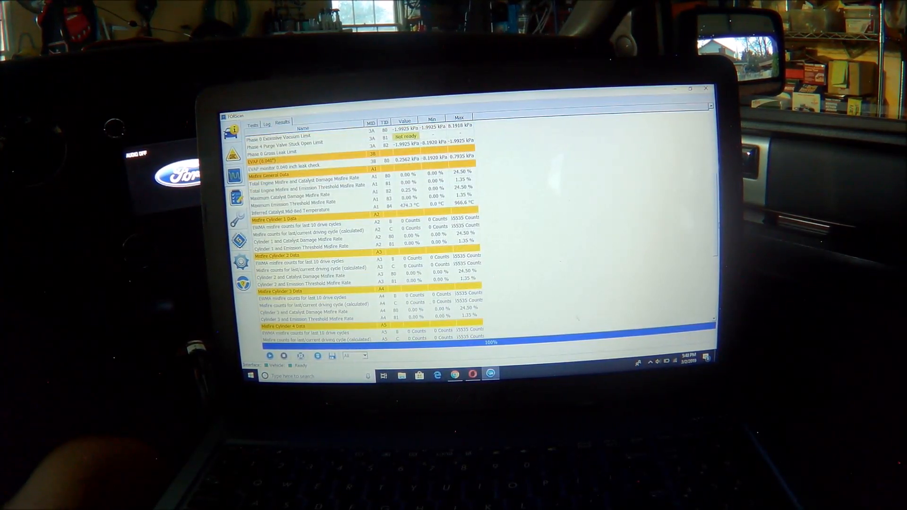